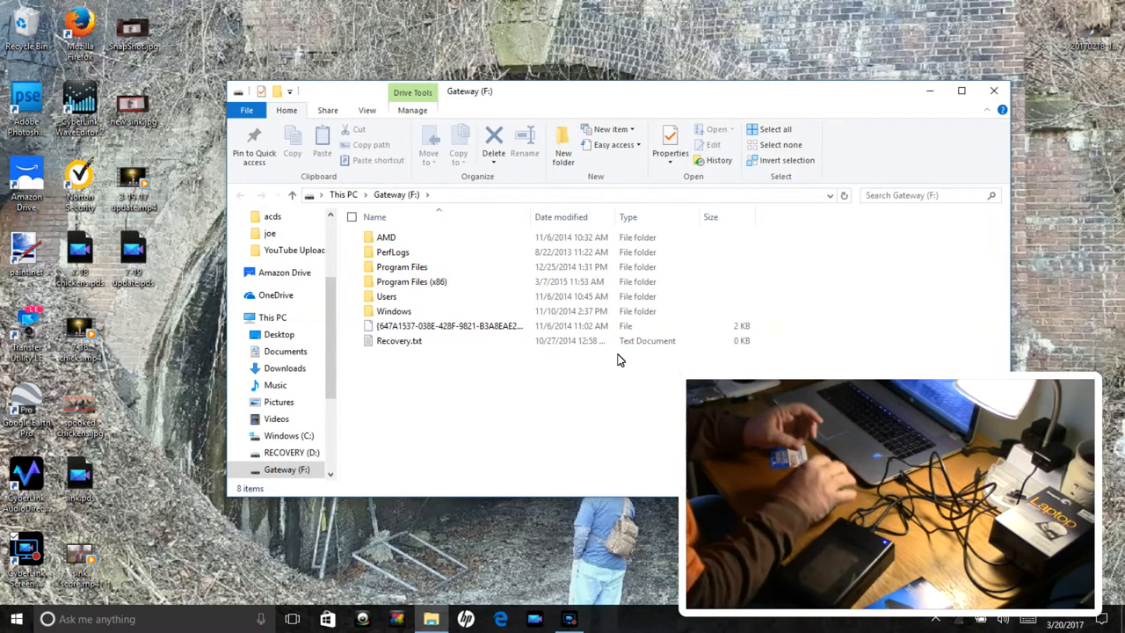
mouse_move(837, 232)
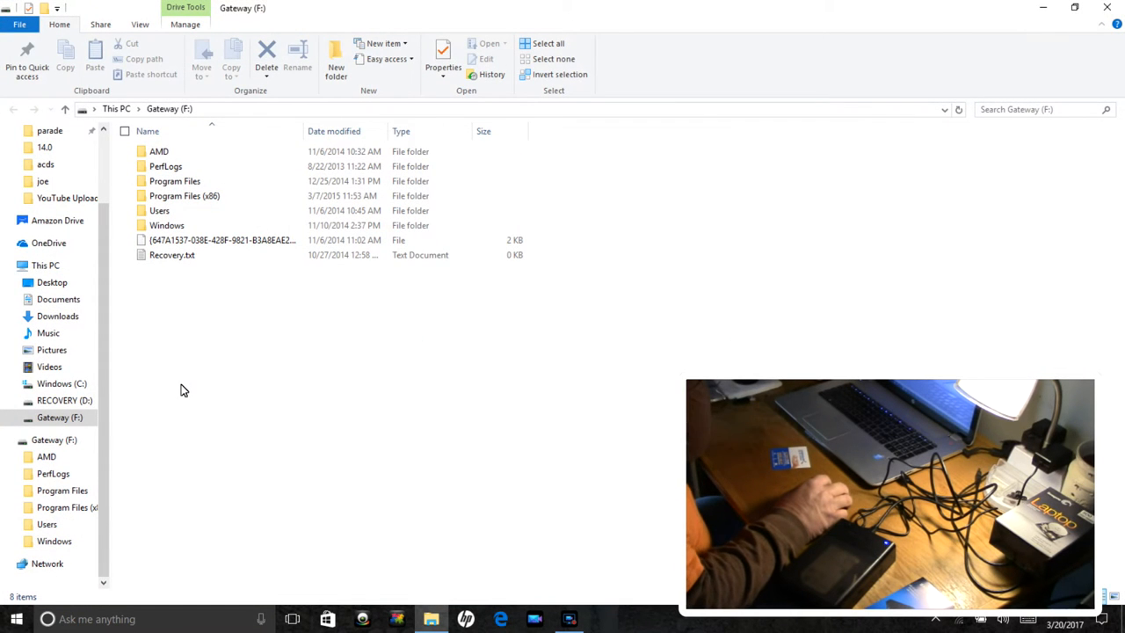
mouse_move(218, 298)
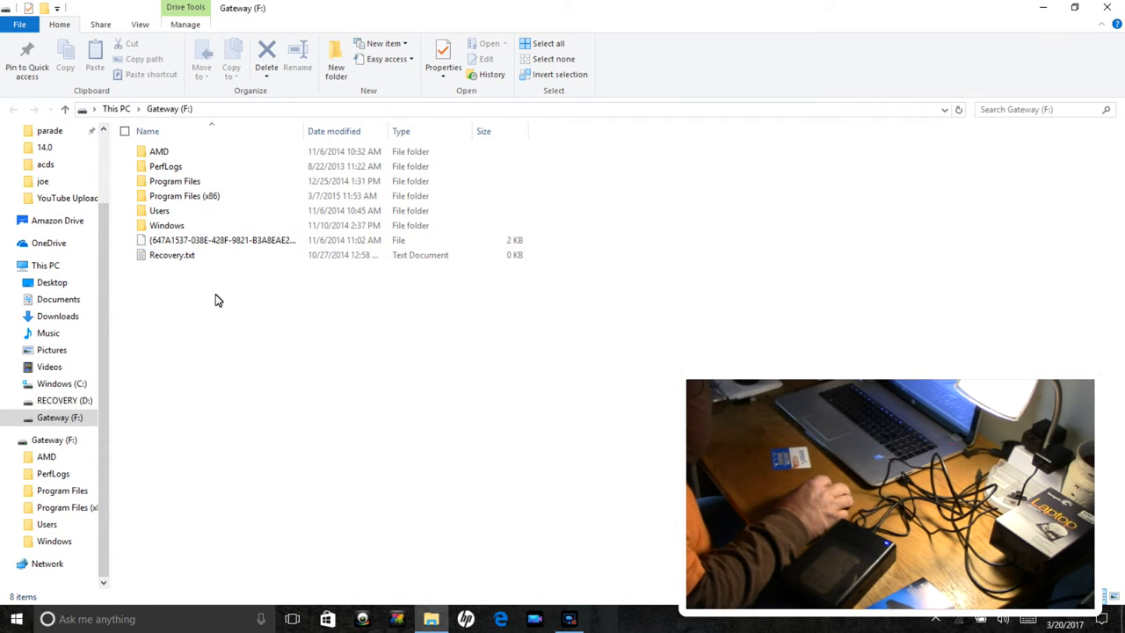
mouse_move(220, 167)
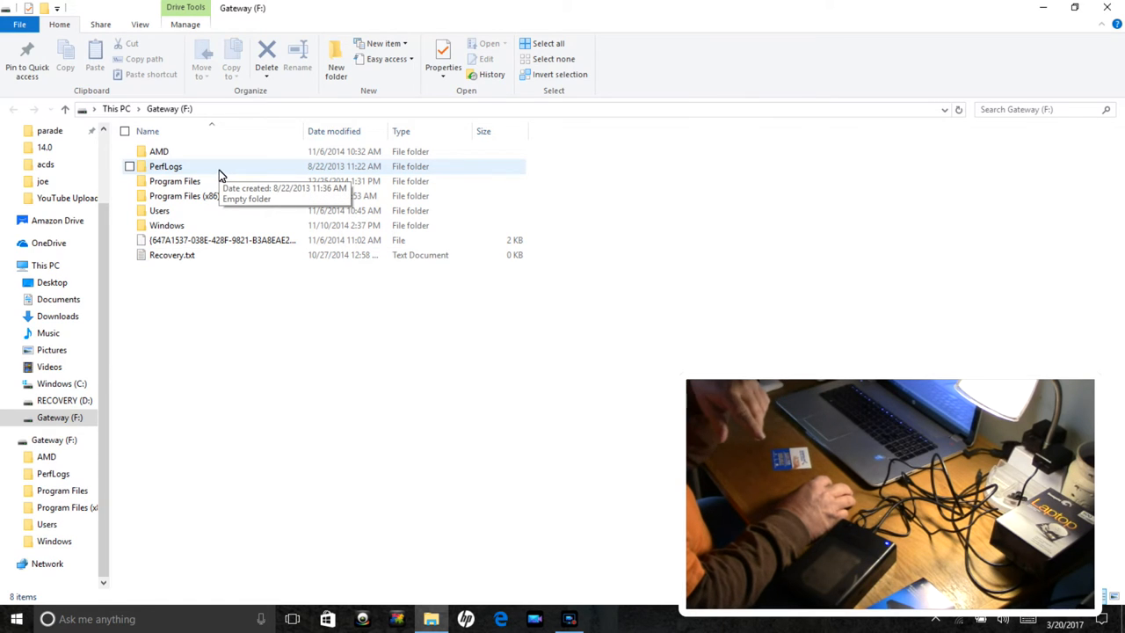
mouse_move(204, 278)
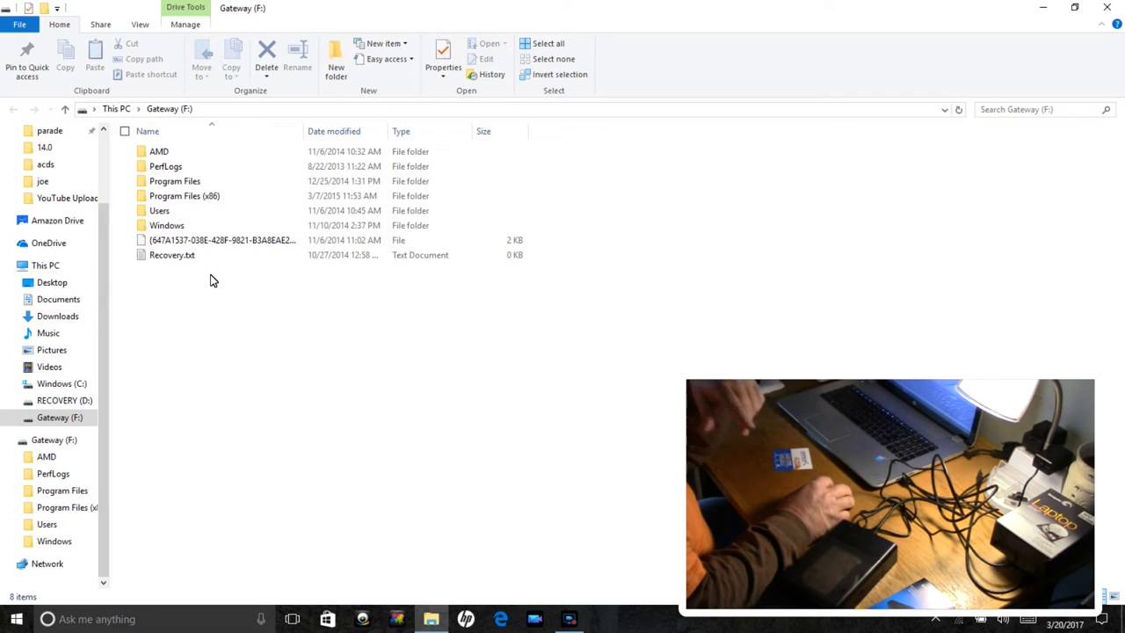
mouse_move(300, 271)
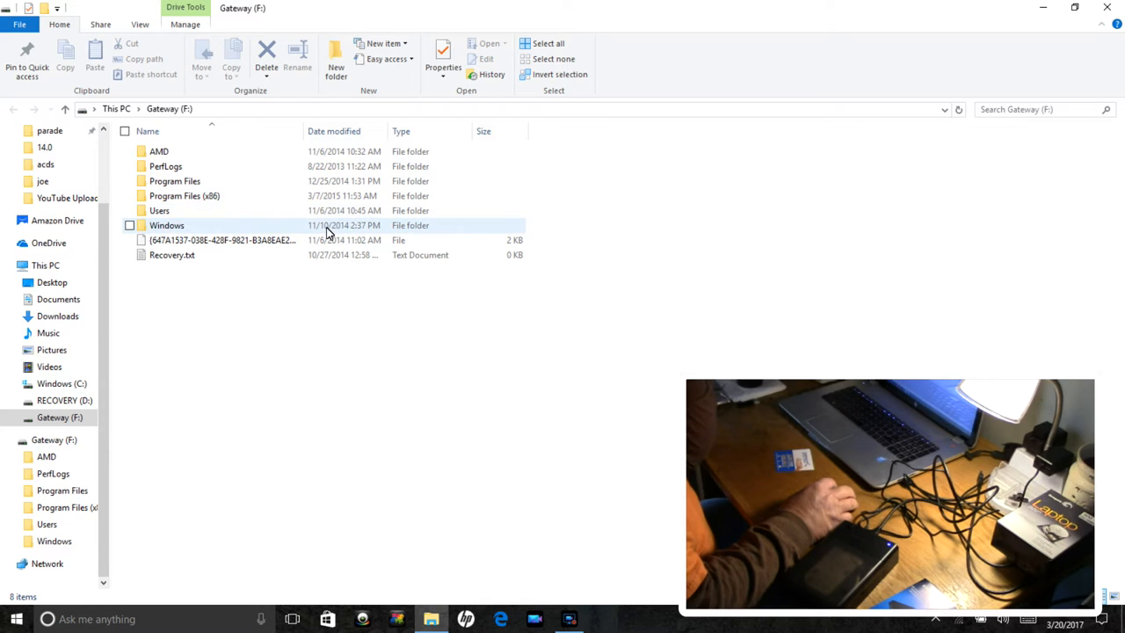
Enter Users on the Gateway drive and cancel the permission prompt on the personal folder.
left_click(162, 211)
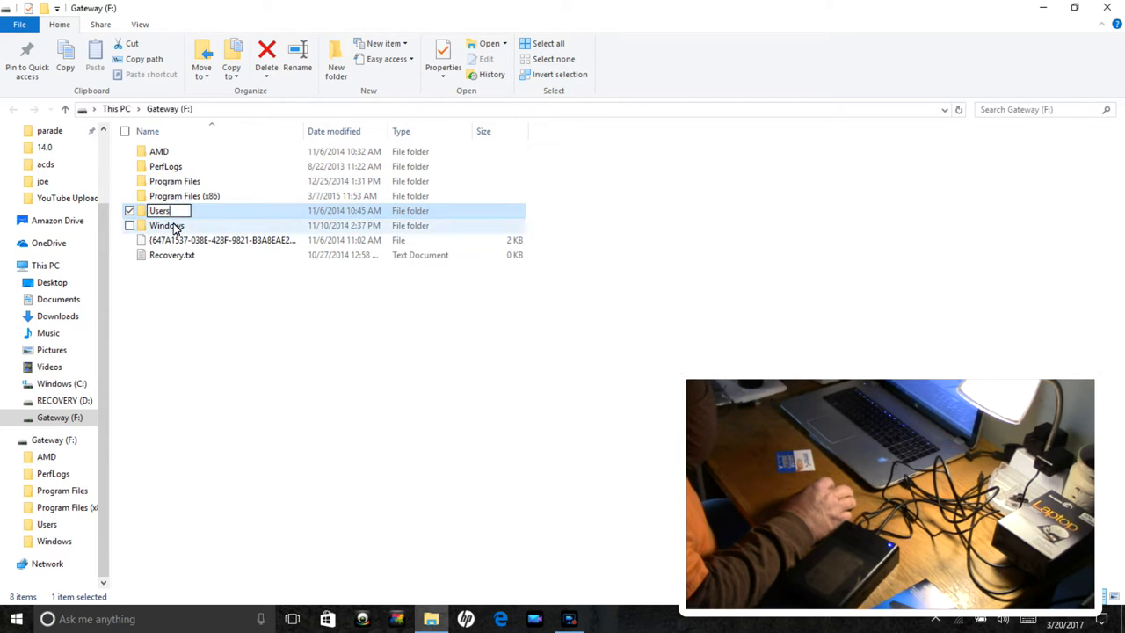
double_click(159, 211)
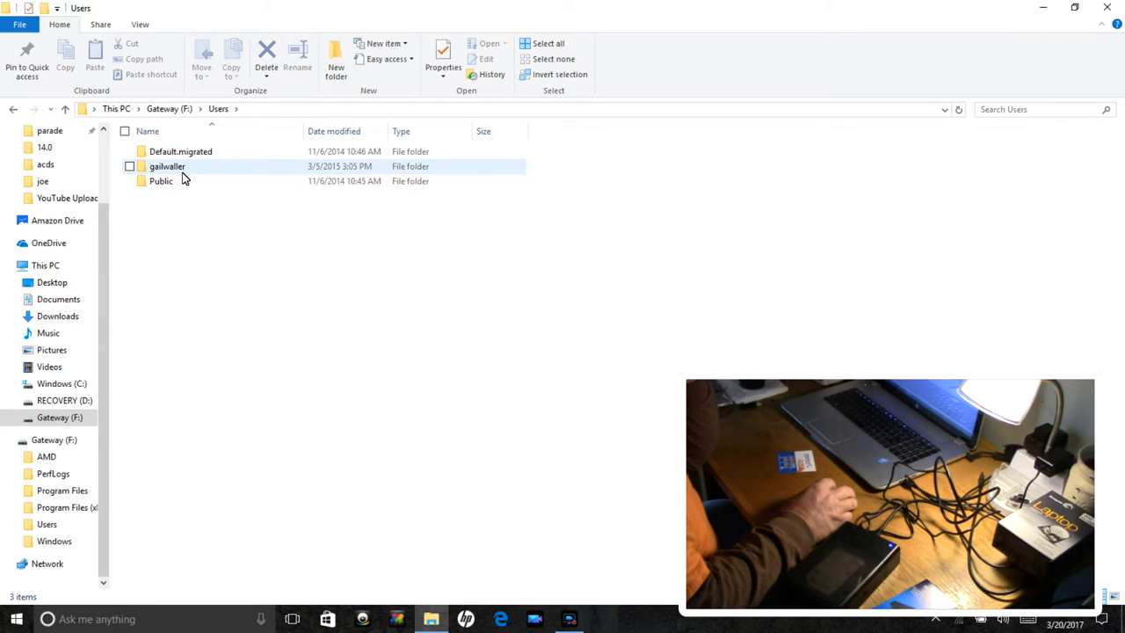
double_click(167, 165)
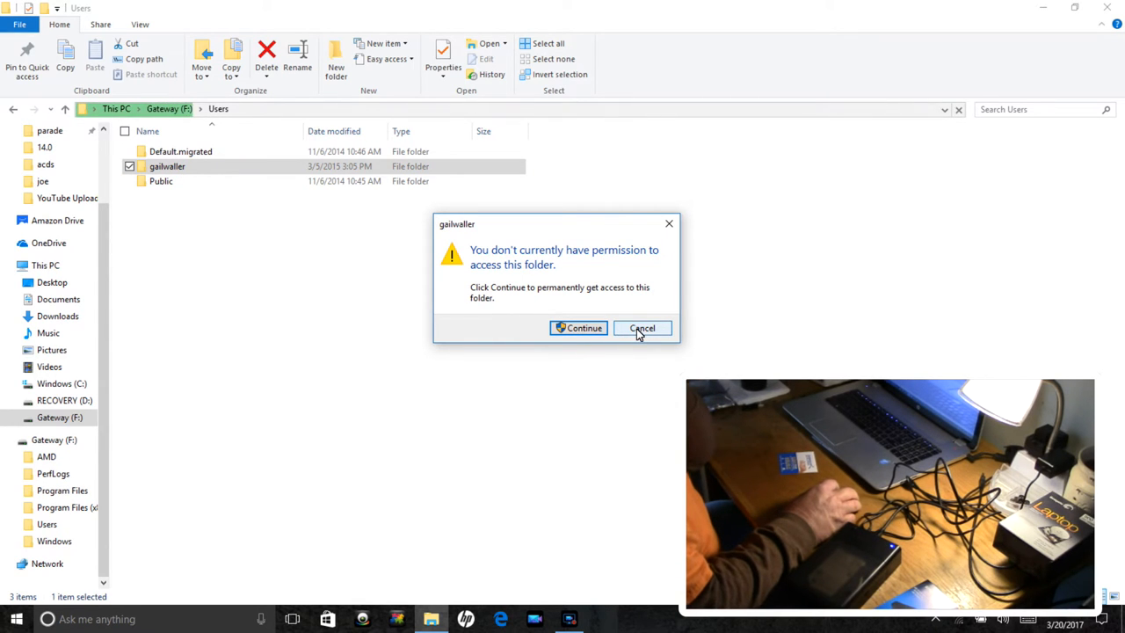
left_click(642, 328)
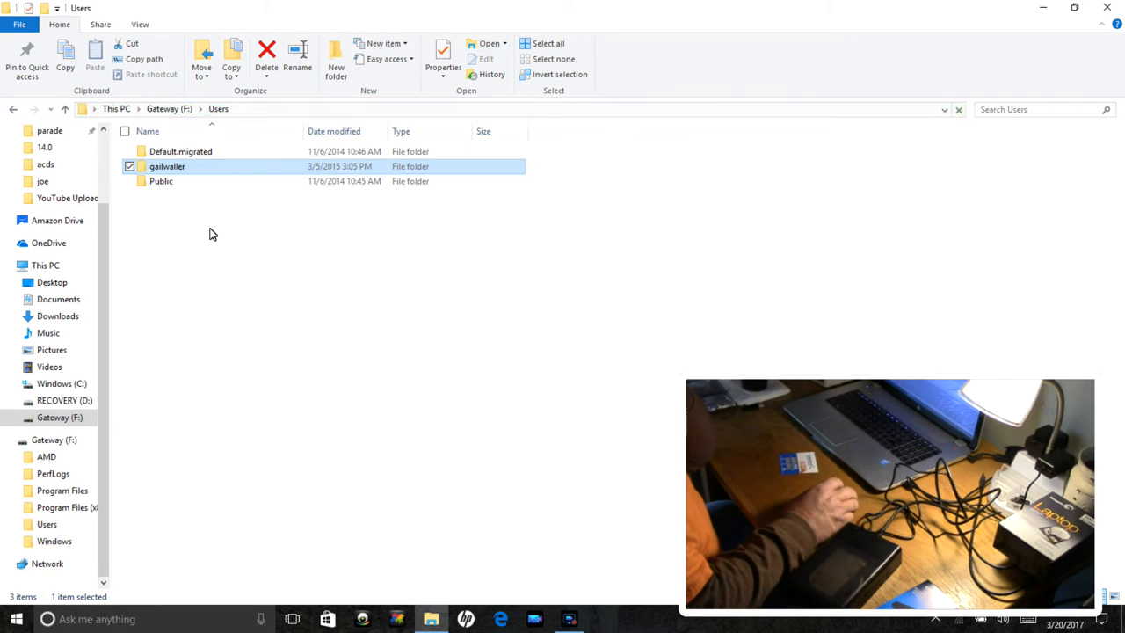
Browse down Public > CyberLink to the empty PowerDVD12 folder.
double_click(162, 180)
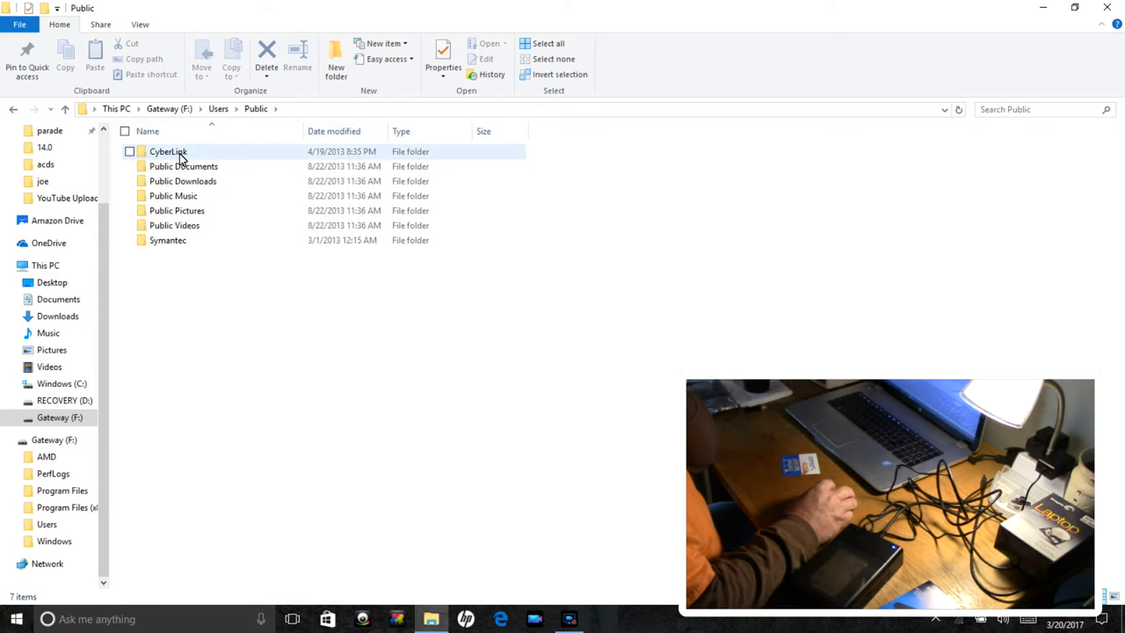
double_click(166, 151)
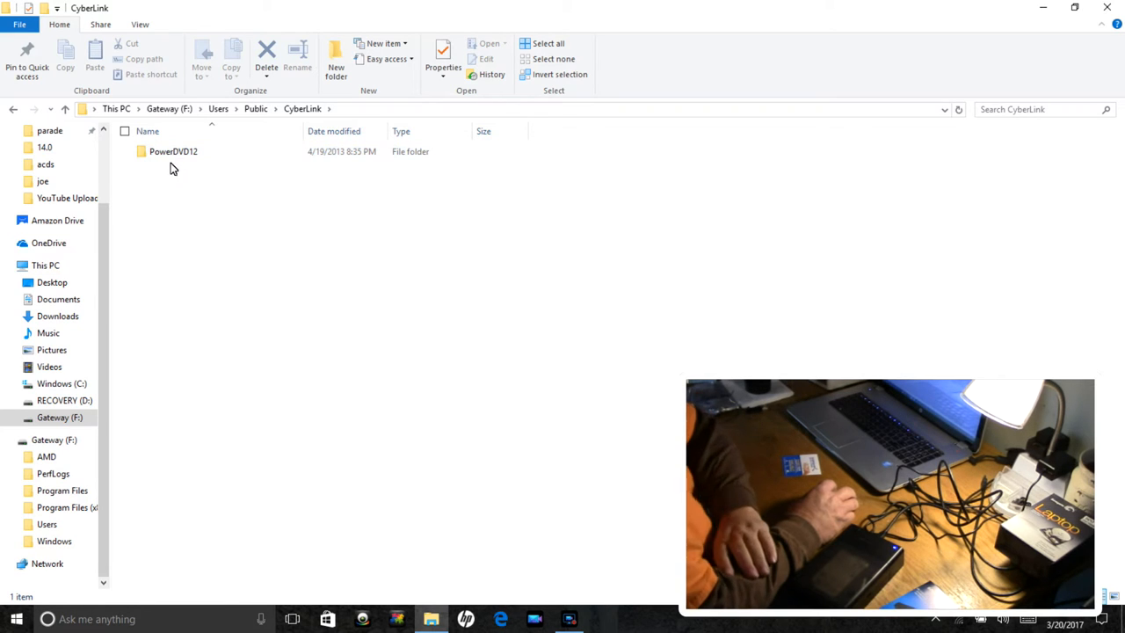
double_click(172, 152)
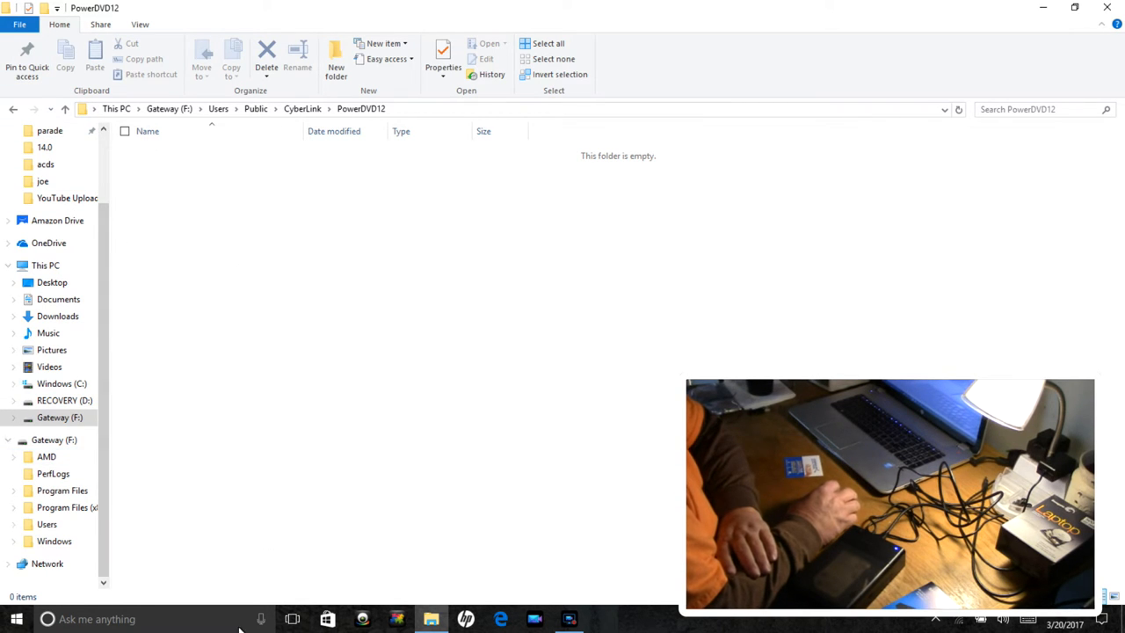
mouse_move(296, 456)
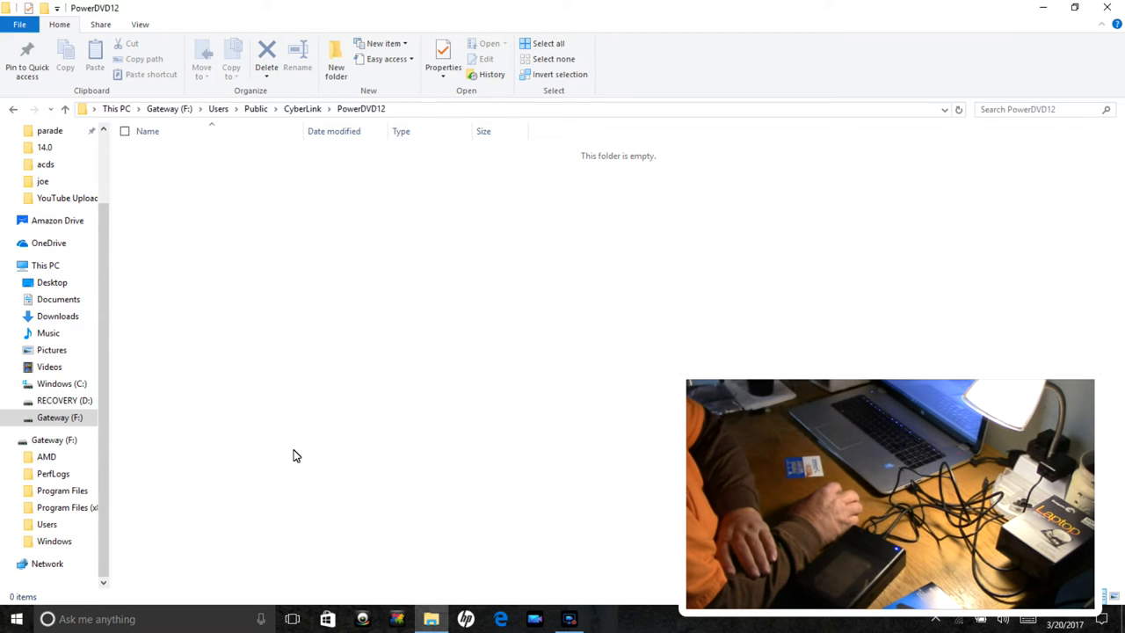
mouse_move(291, 443)
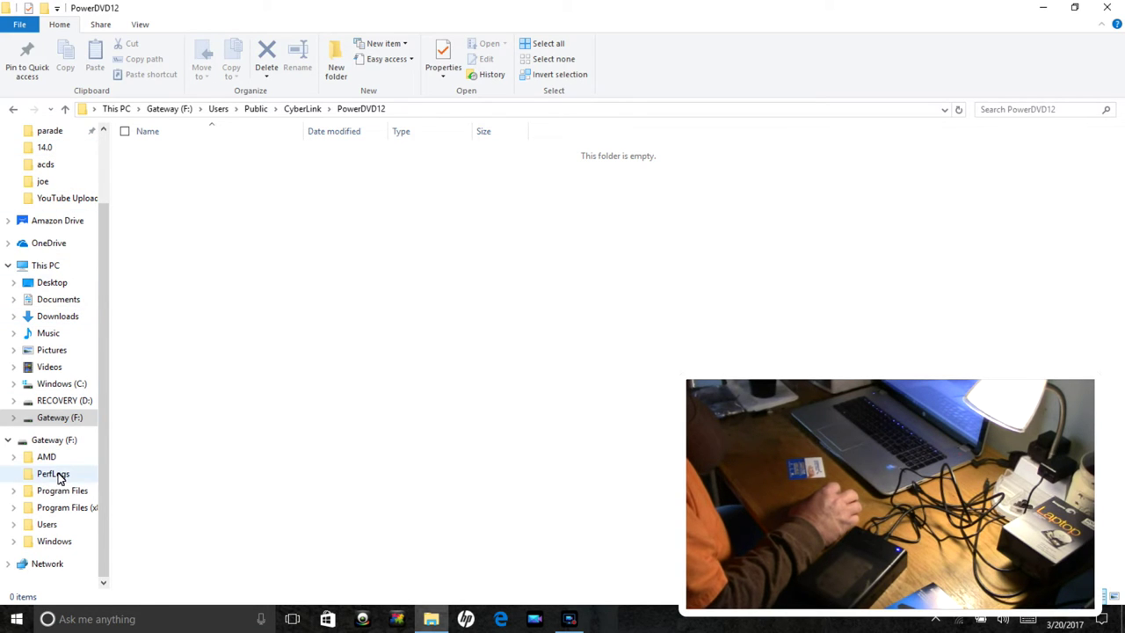
Check the empty PerfLogs and Windows folders on the Gateway drive.
left_click(53, 473)
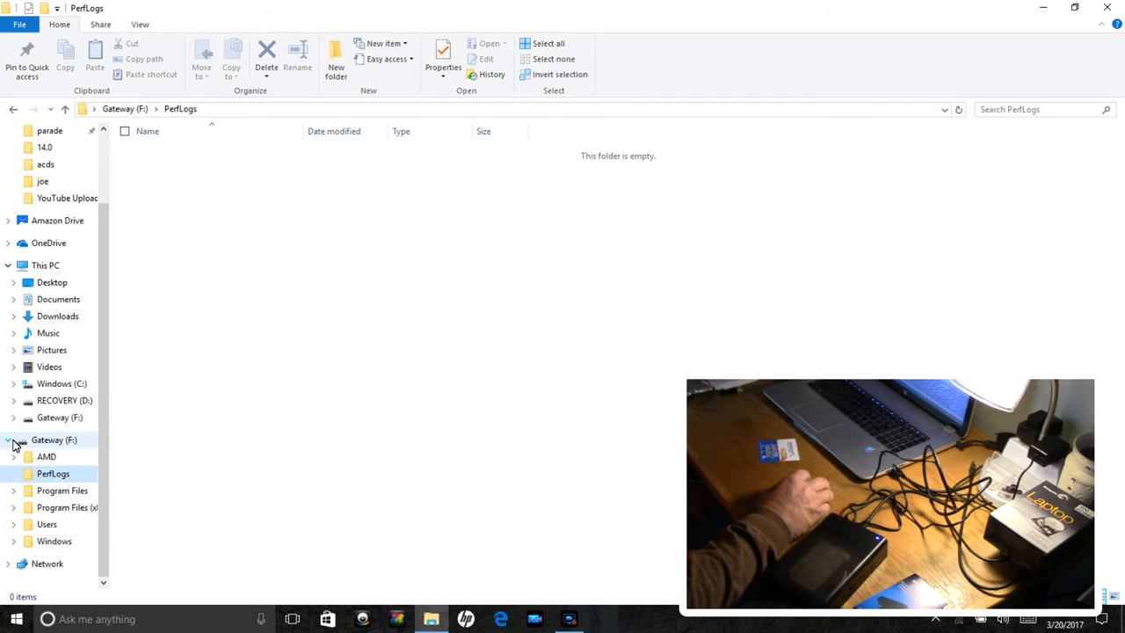
left_click(55, 440)
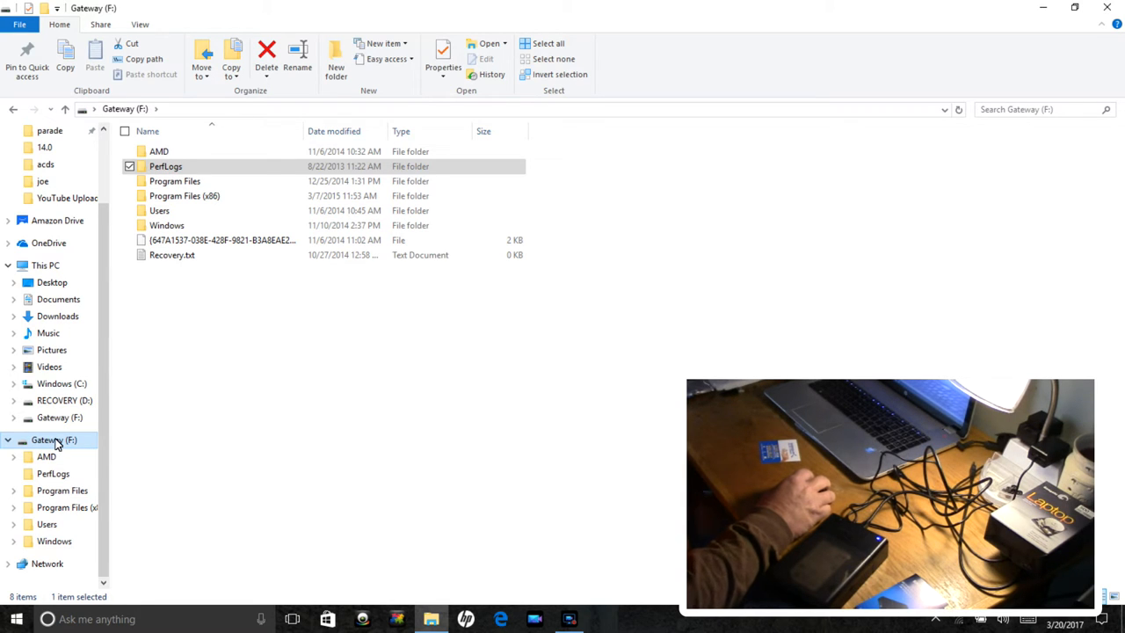
double_click(165, 225)
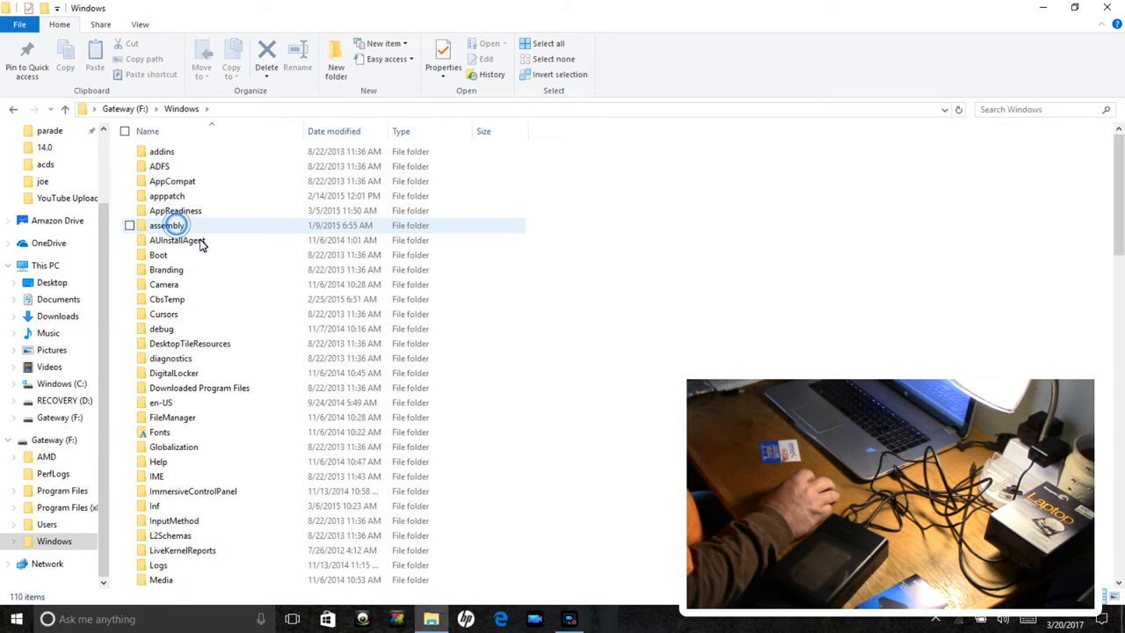
mouse_move(262, 313)
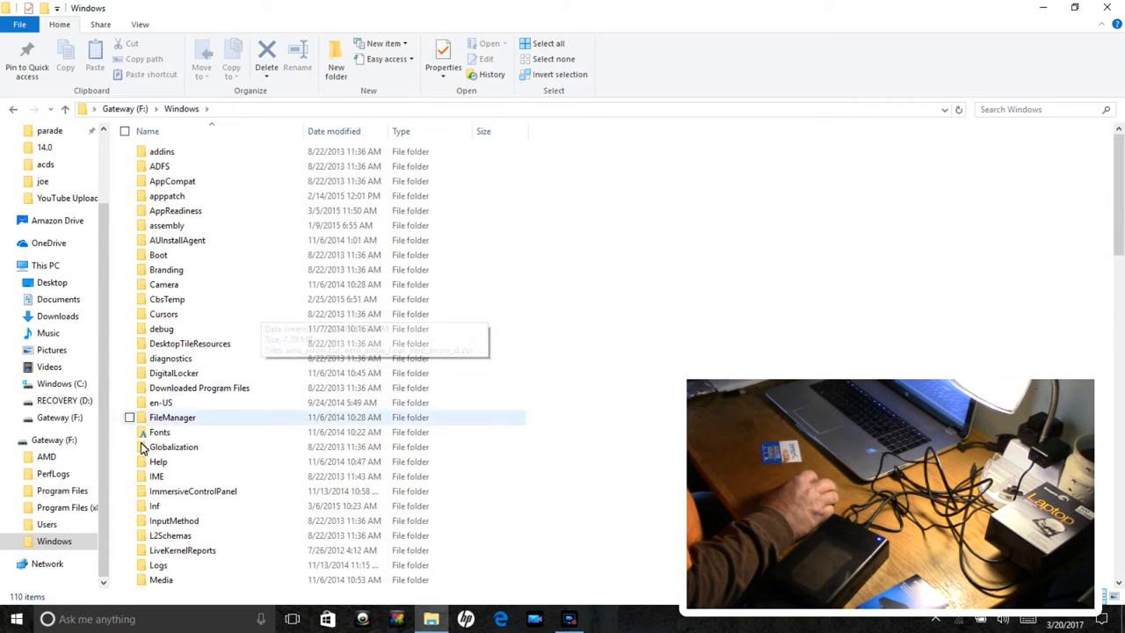
Look into Users, return to the Gateway (F:) root and bring up its drive actions.
left_click(50, 524)
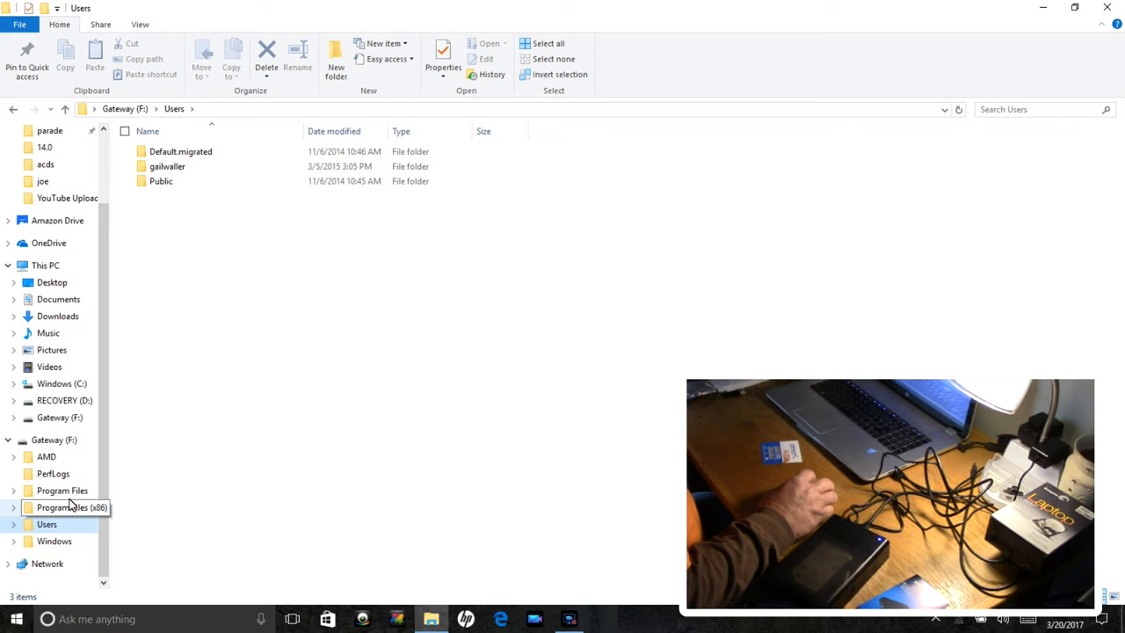
left_click(54, 439)
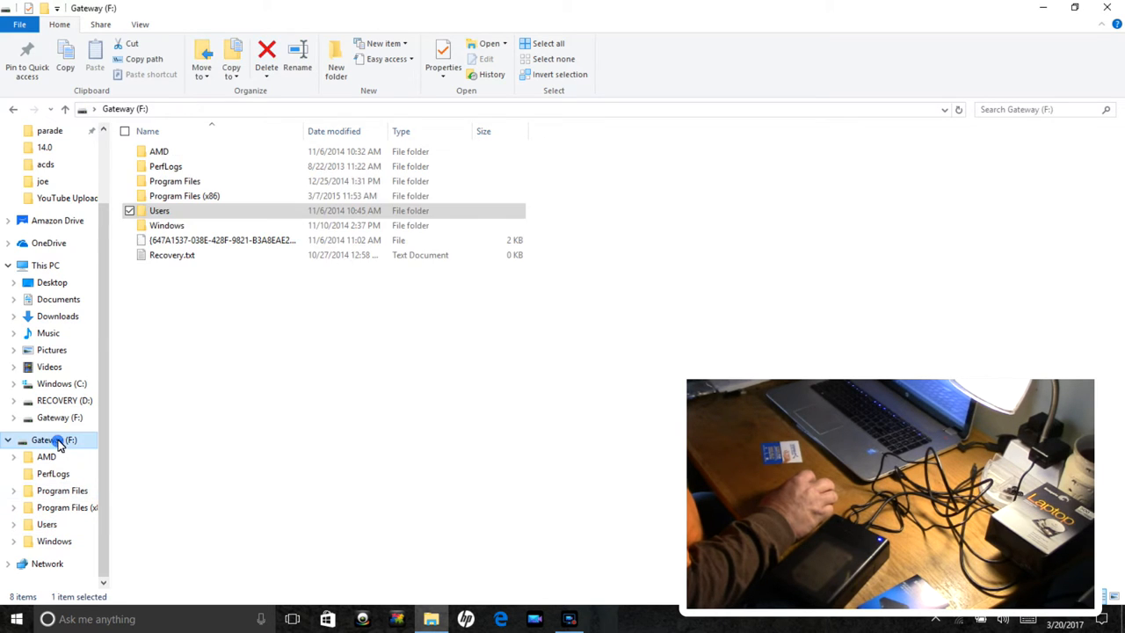
right_click(53, 439)
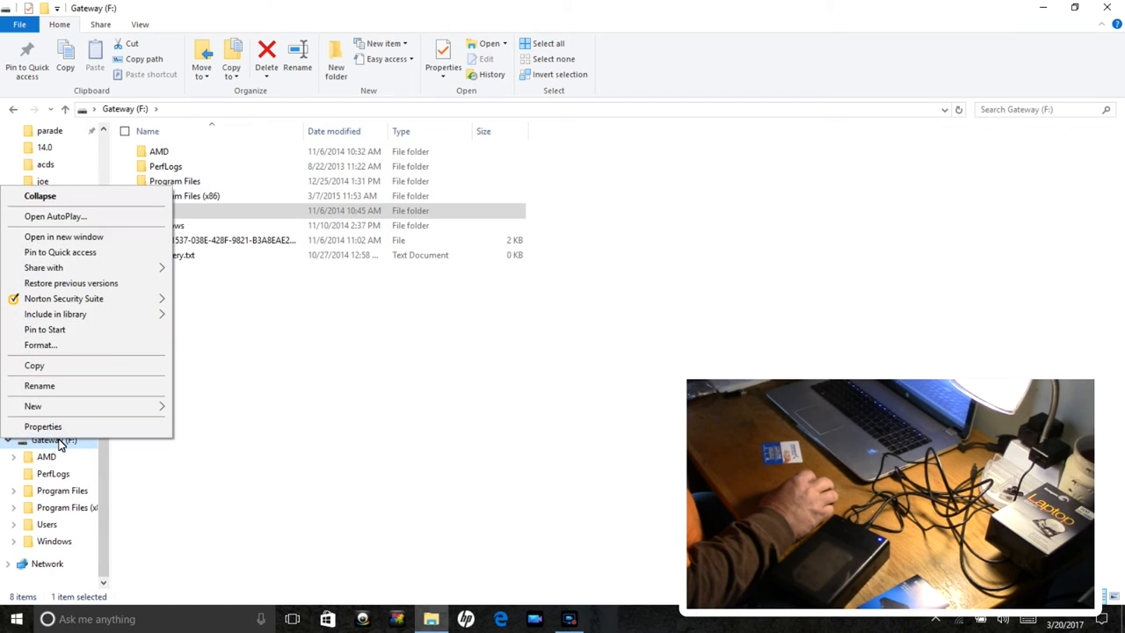
mouse_move(42, 345)
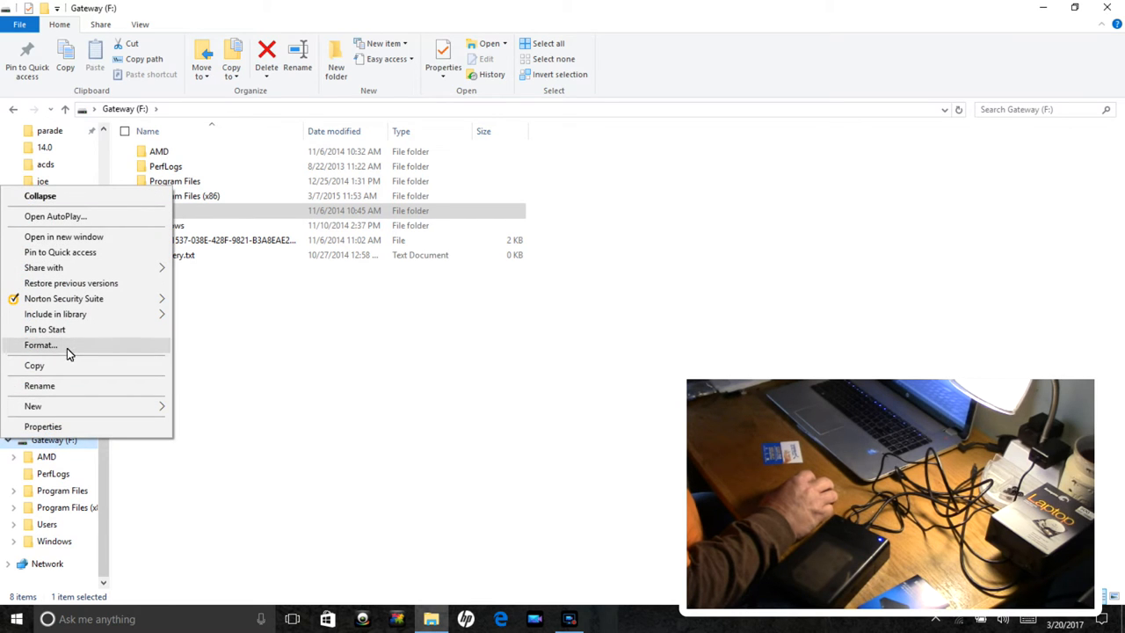
Start a Quick Format of Gateway (F:) as NTFS and accept the erase warning.
left_click(42, 345)
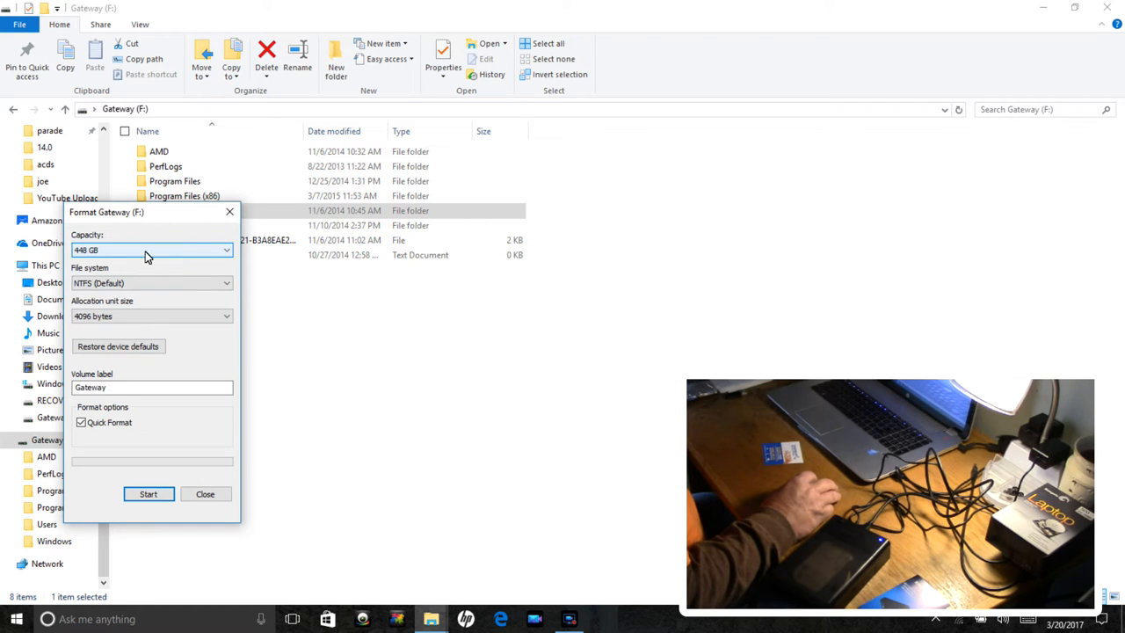
mouse_move(200, 283)
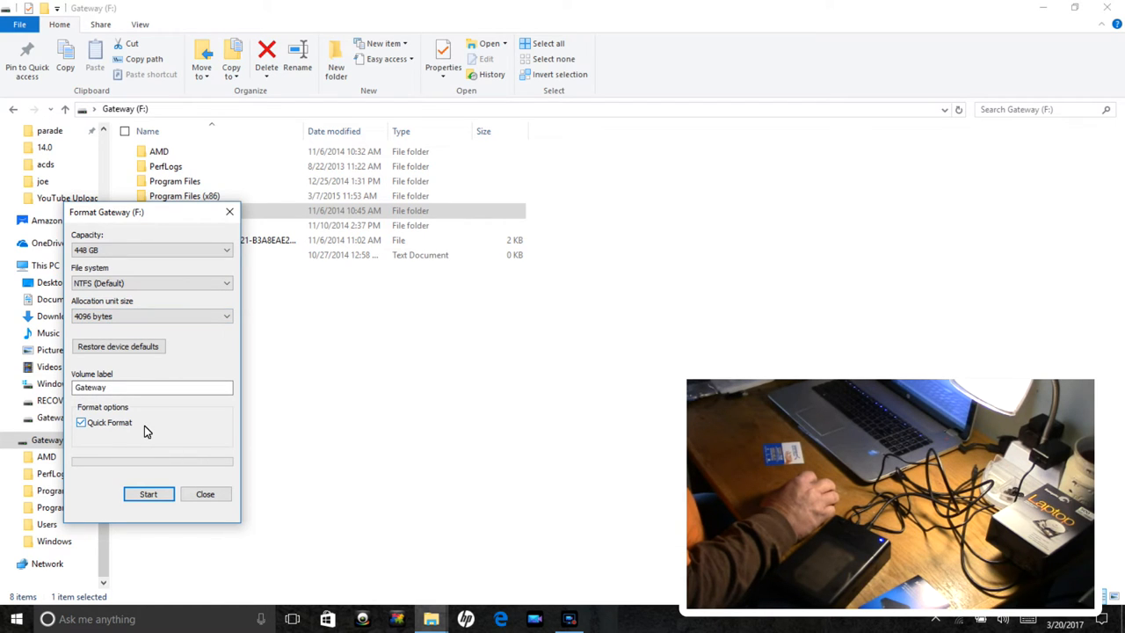
mouse_move(125, 401)
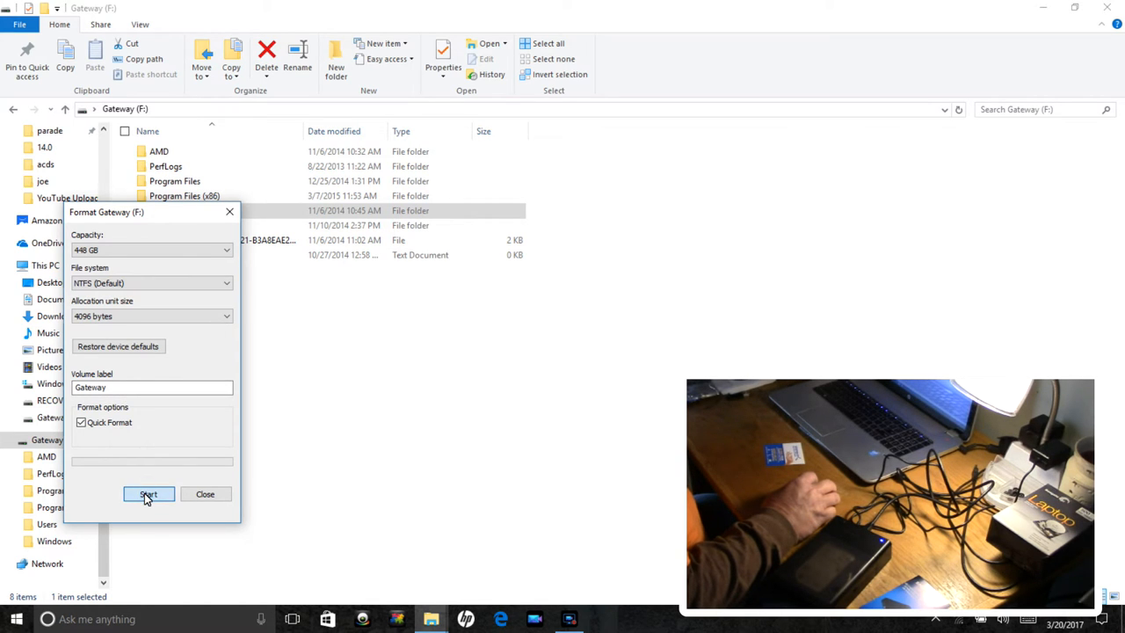
left_click(147, 494)
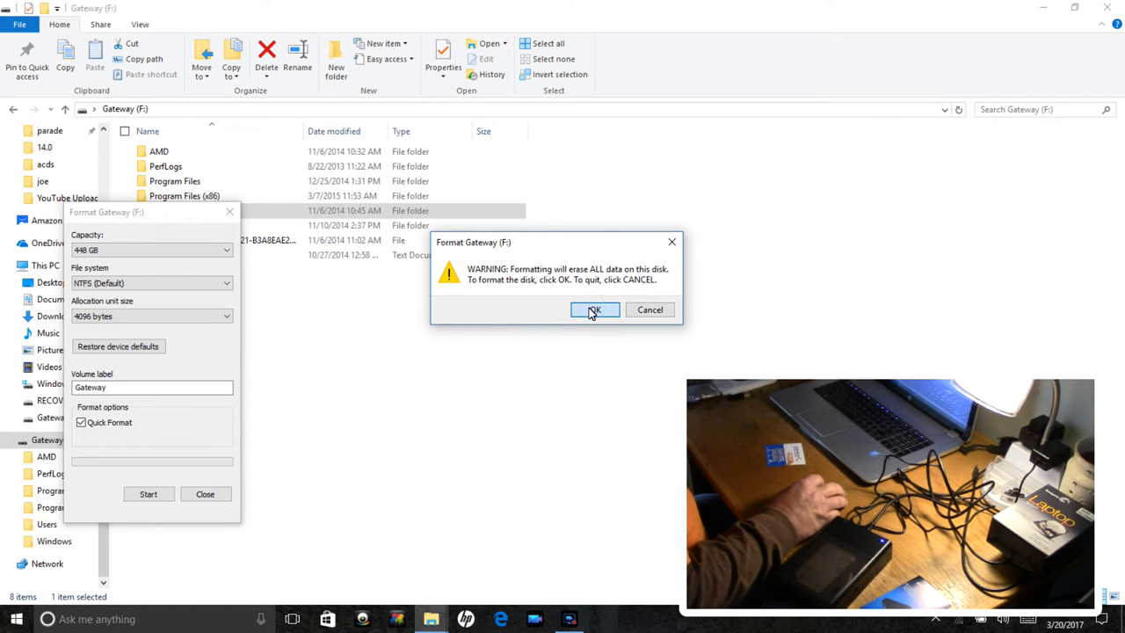
left_click(594, 310)
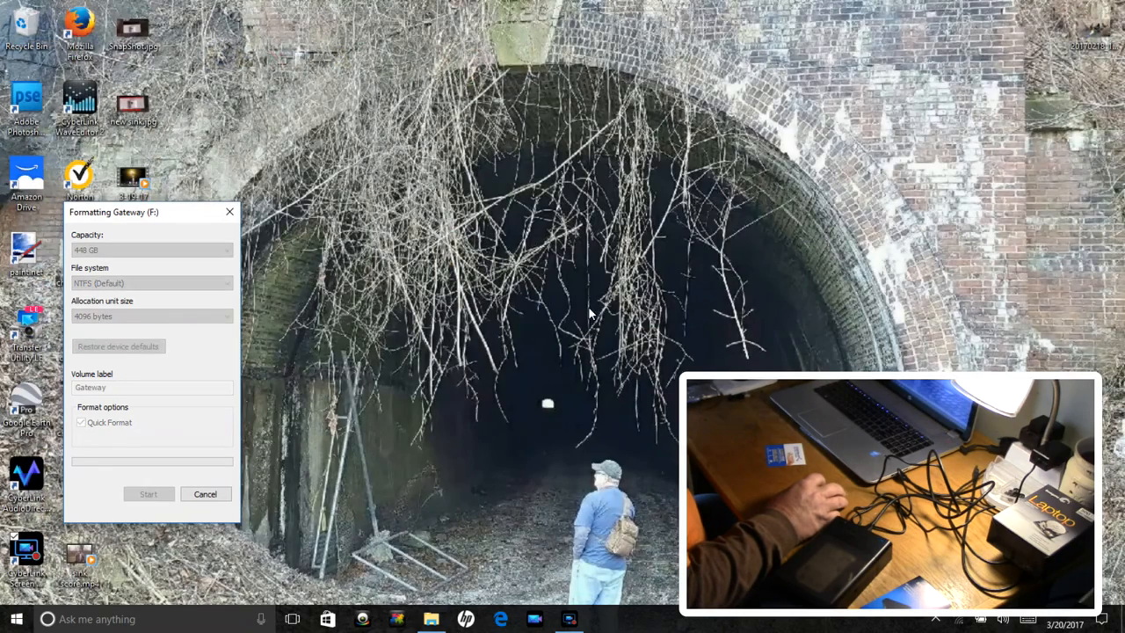
mouse_move(436, 338)
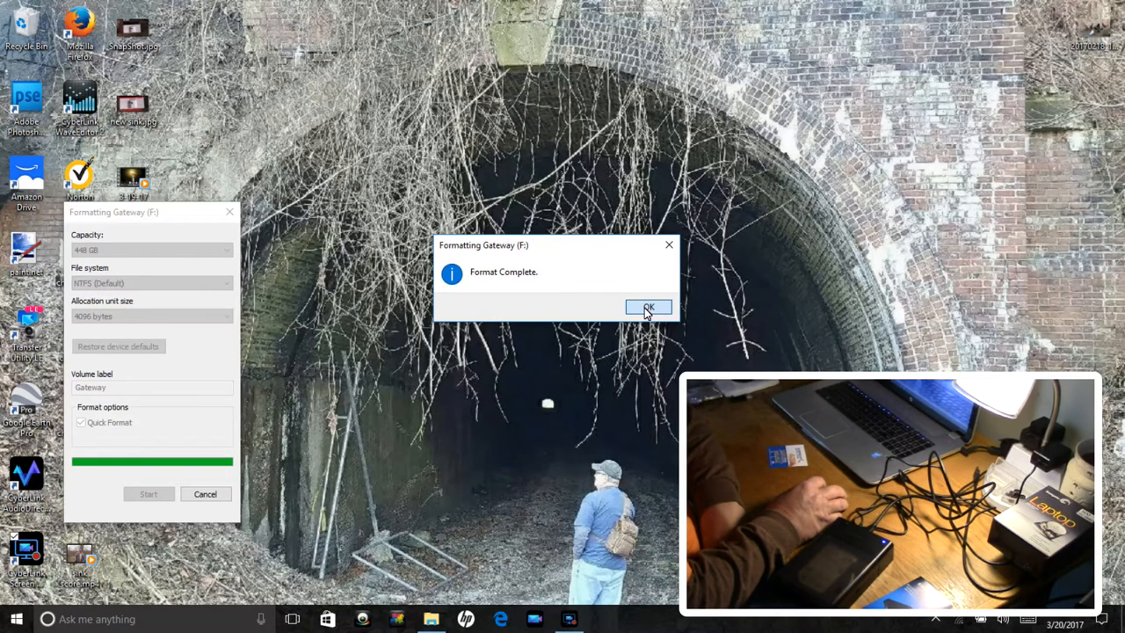
Acknowledge Format Complete, relaunch File Explorer and show the now-empty Gateway (F:) drive.
left_click(647, 306)
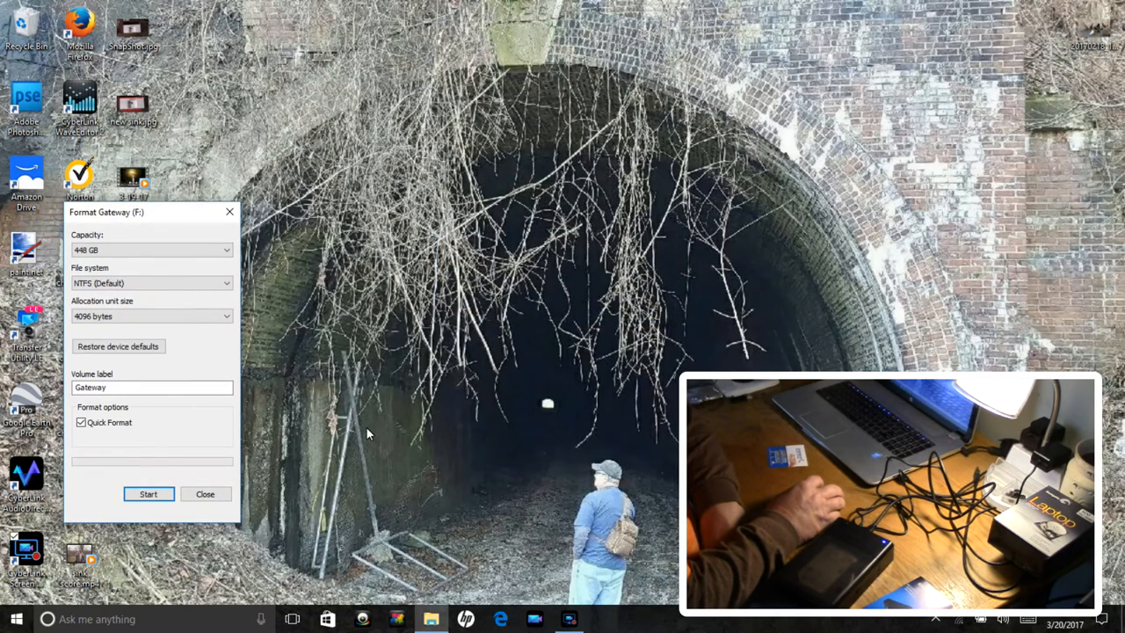
left_click(206, 494)
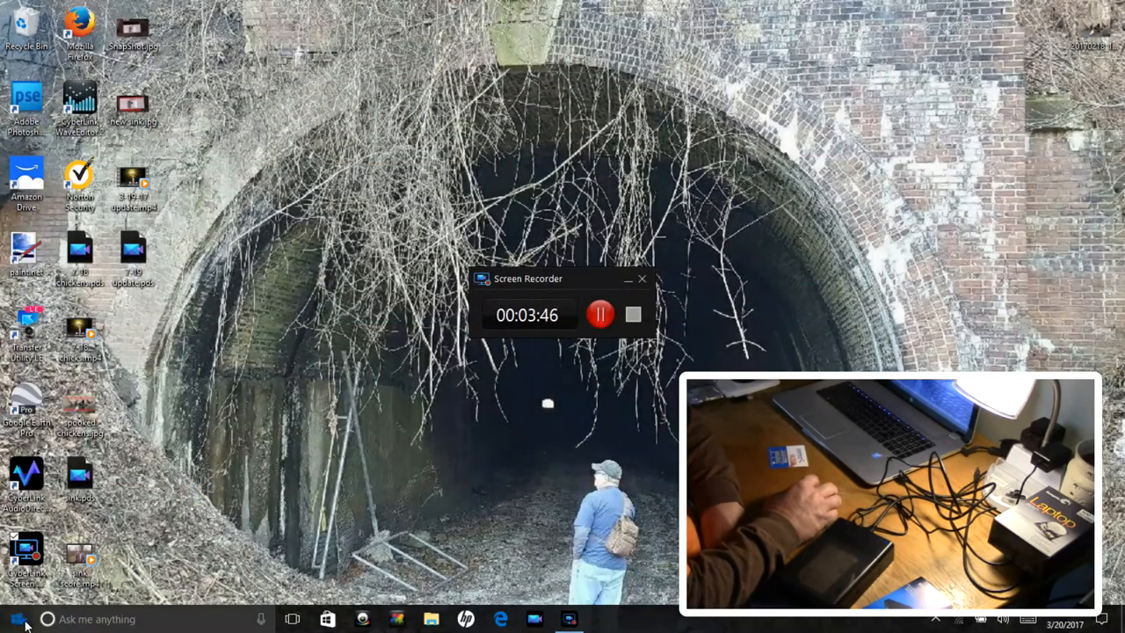
left_click(19, 618)
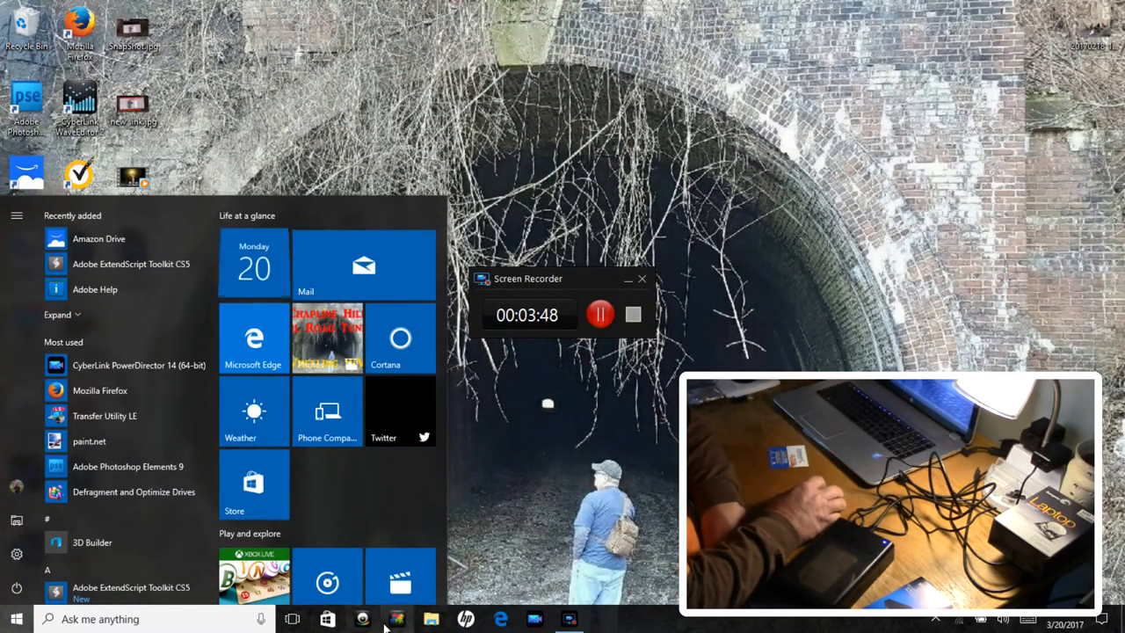
left_click(429, 619)
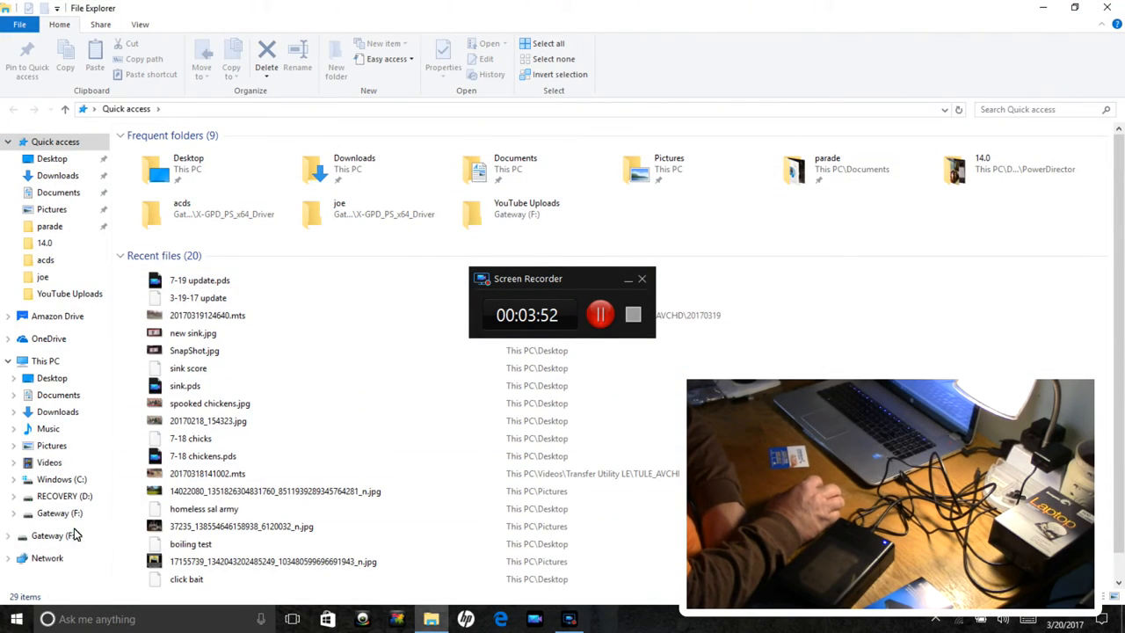
left_click(55, 538)
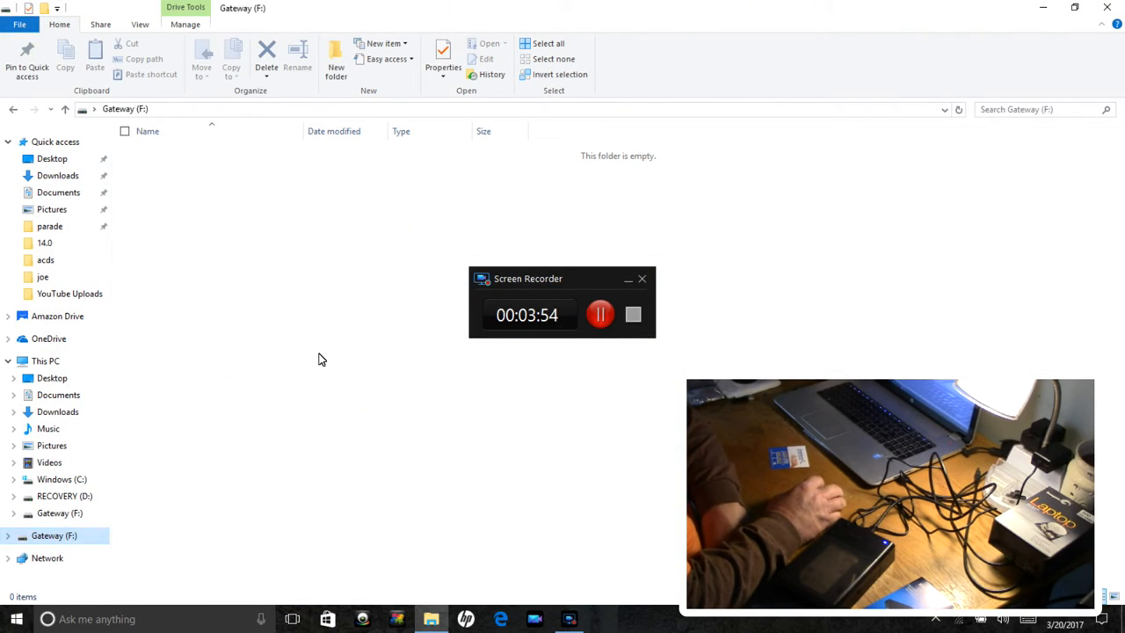
Browse Videos > Transfer Utility LE > TULE_AVCHD and copy folders 20170318 and 20170319 to Gateway (F:).
left_click(629, 286)
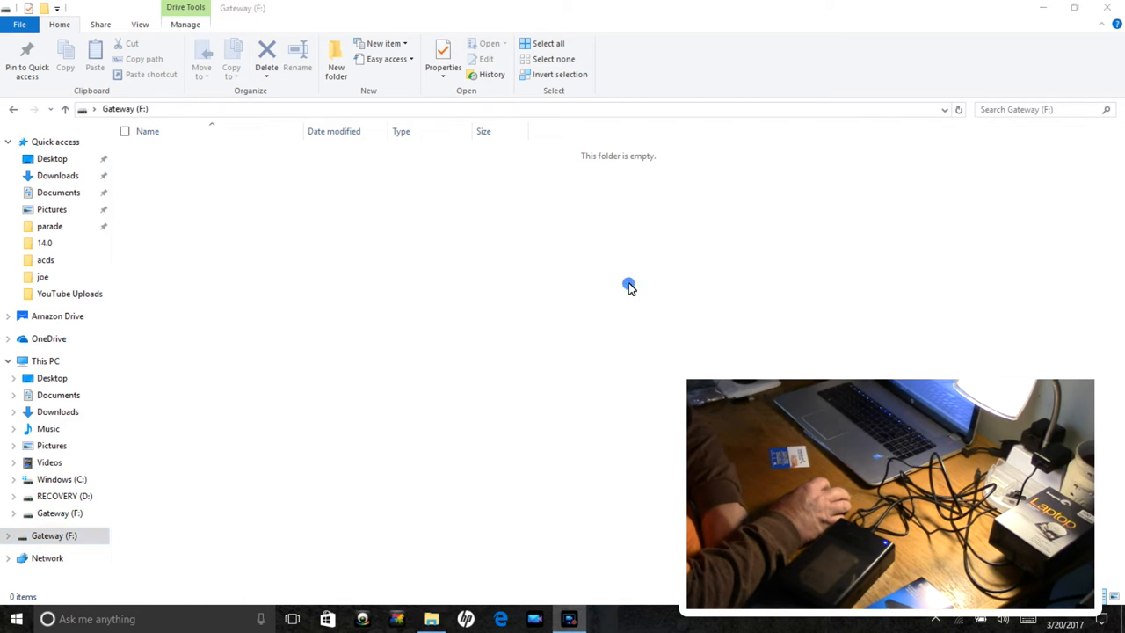
mouse_move(70, 229)
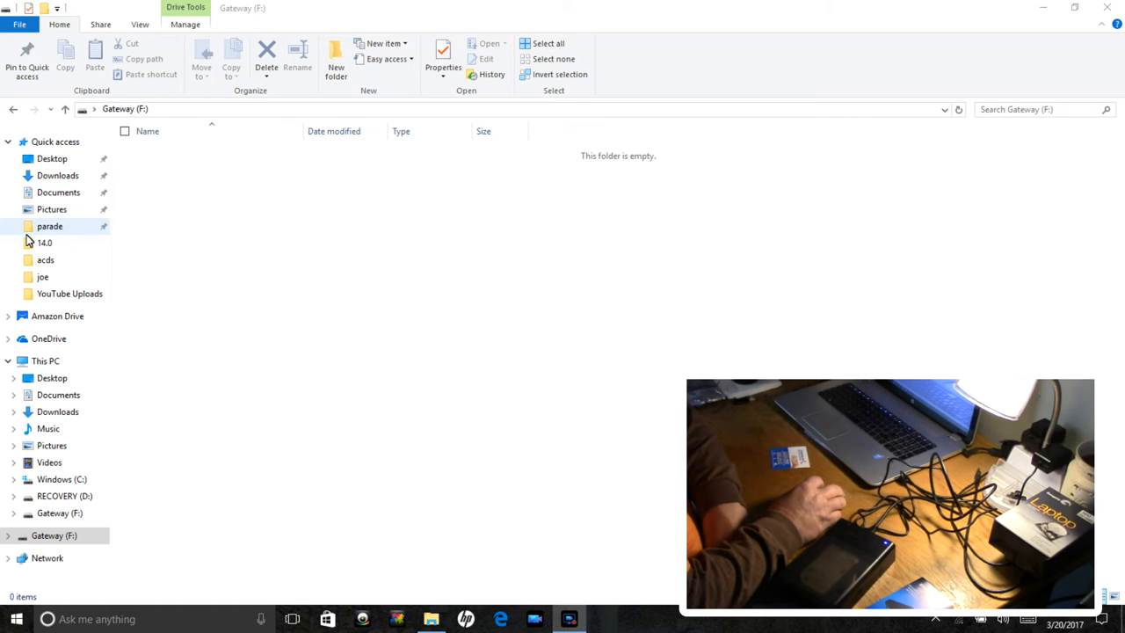
mouse_move(35, 244)
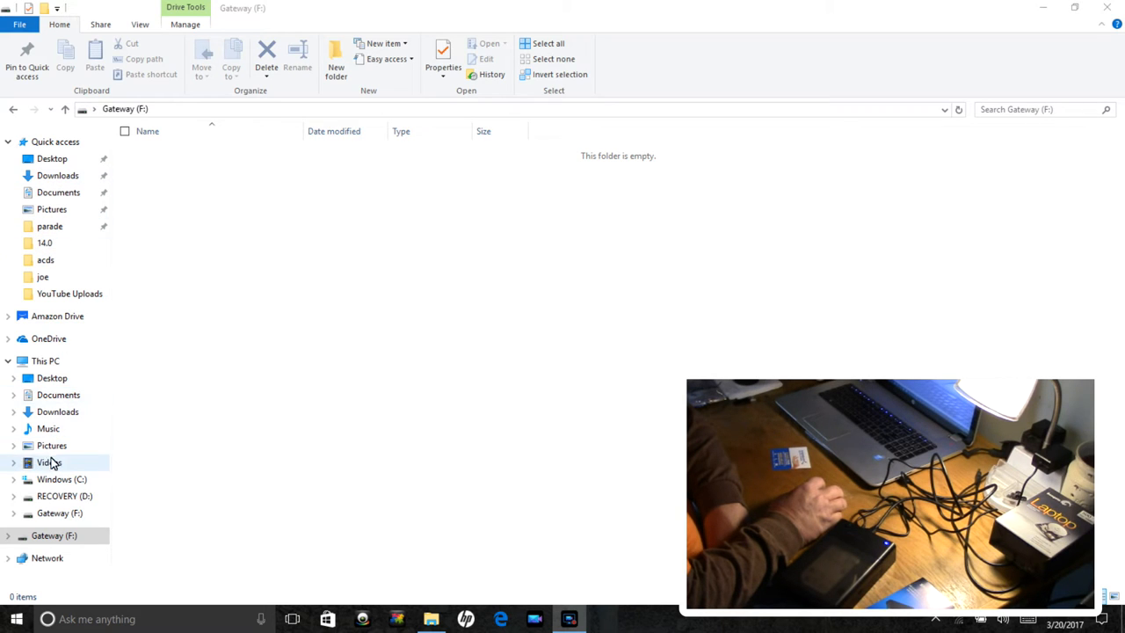
left_click(49, 462)
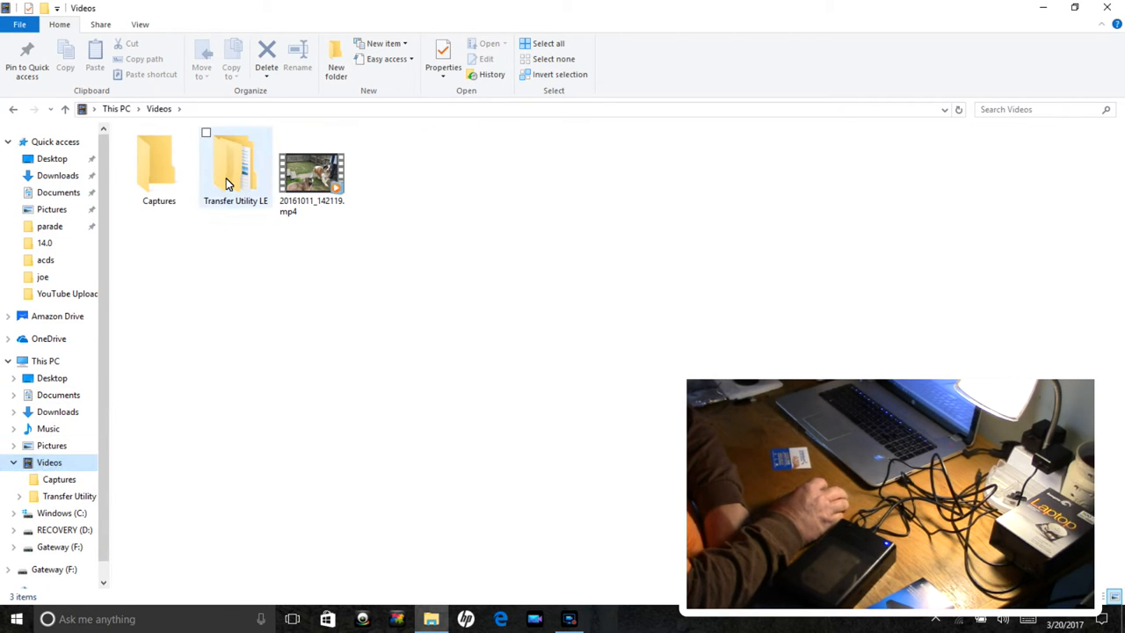
double_click(230, 161)
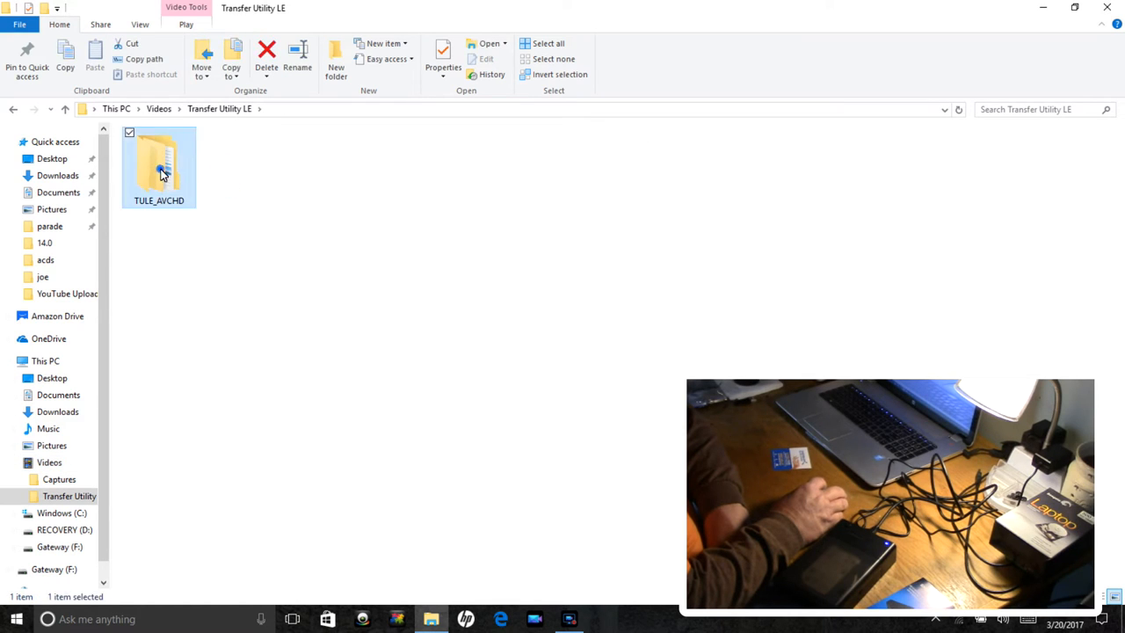
double_click(158, 162)
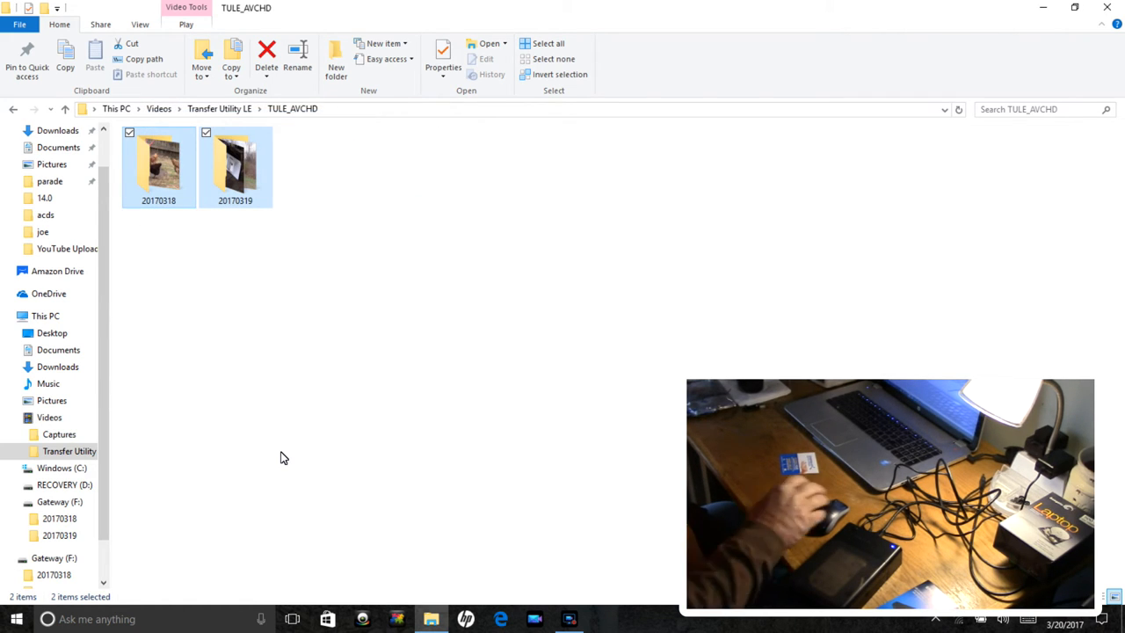
Confirm 20170318 holds one .mts clip and 20170319 holds three on Gateway (F:).
left_click(58, 519)
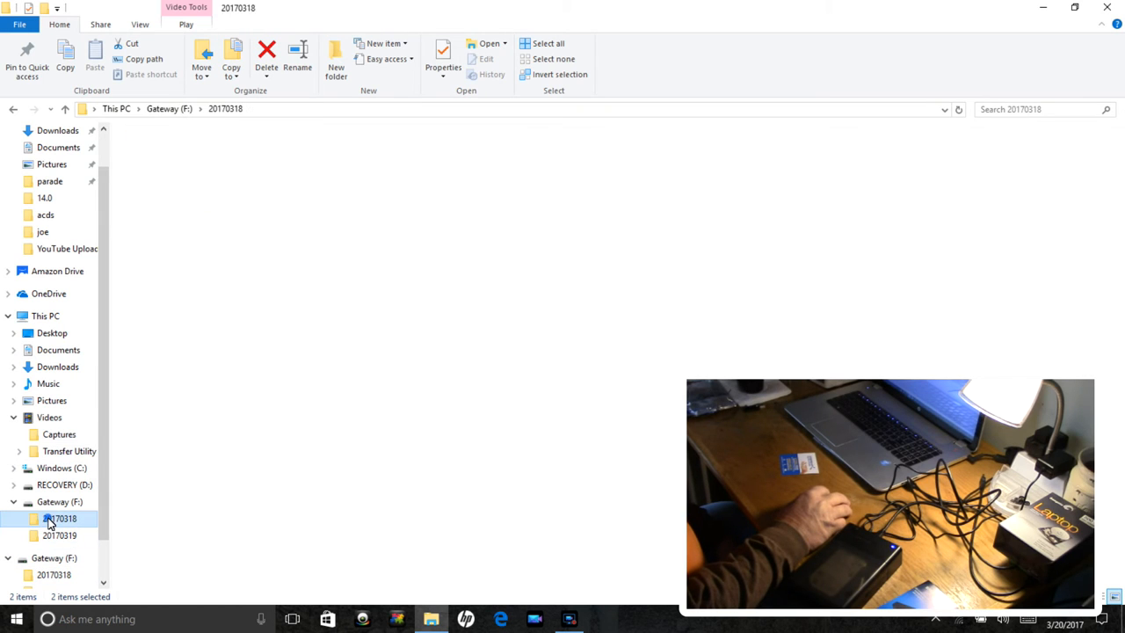
double_click(60, 521)
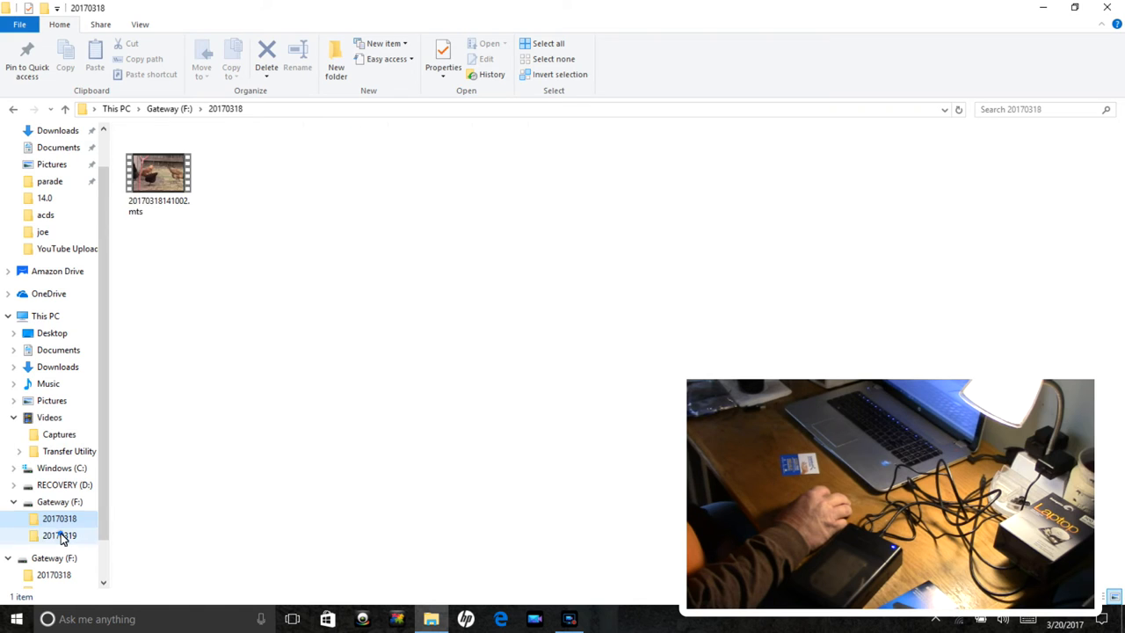
left_click(60, 538)
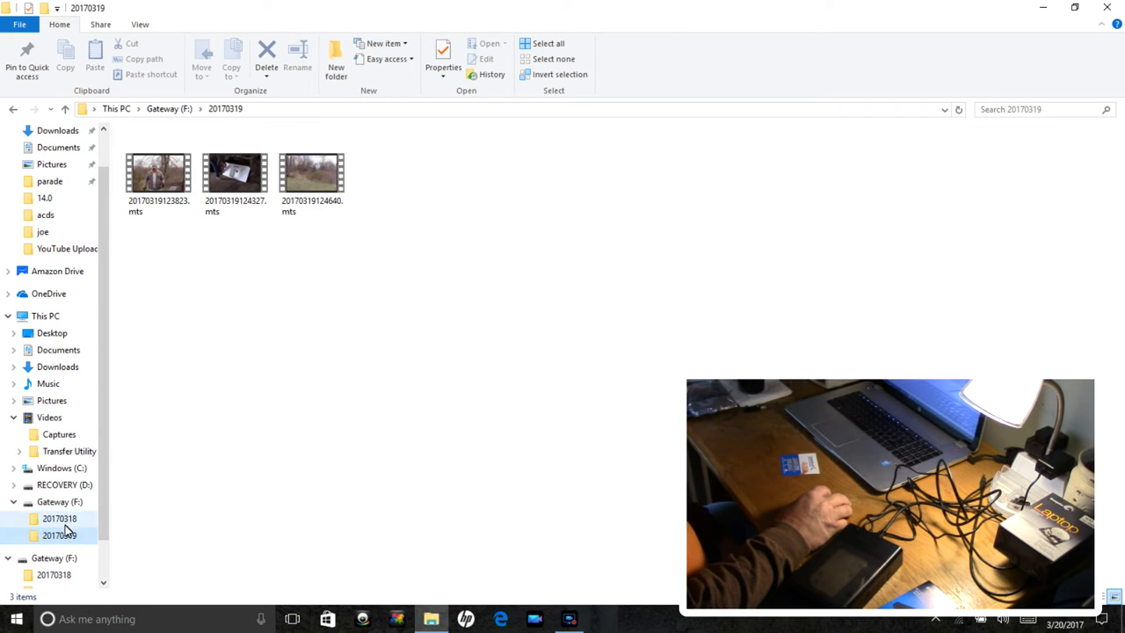
left_click(57, 521)
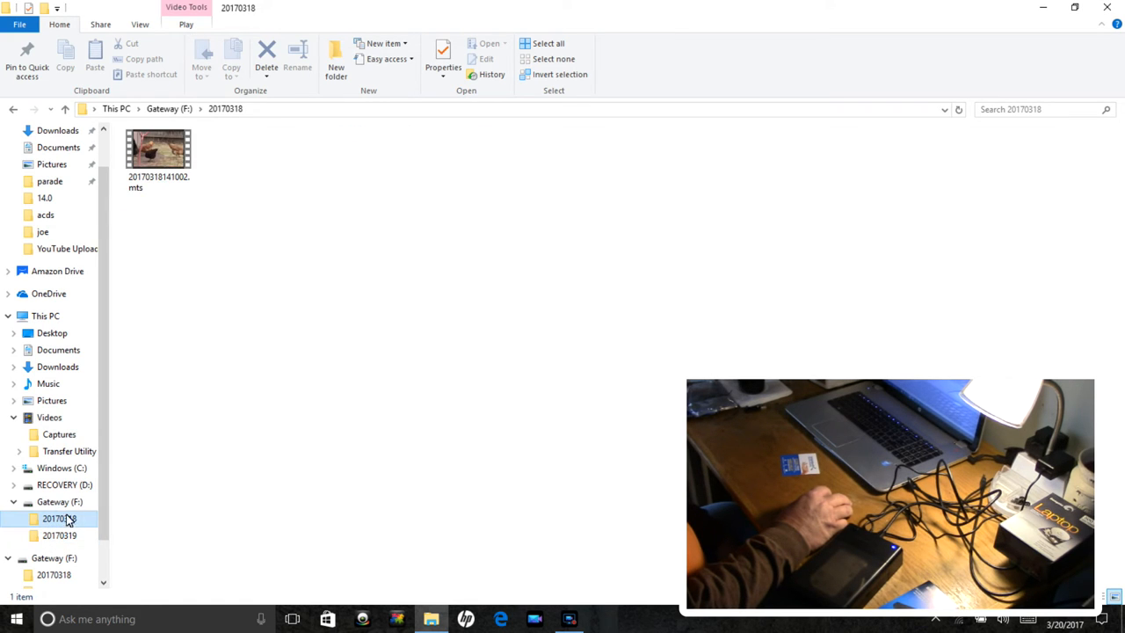